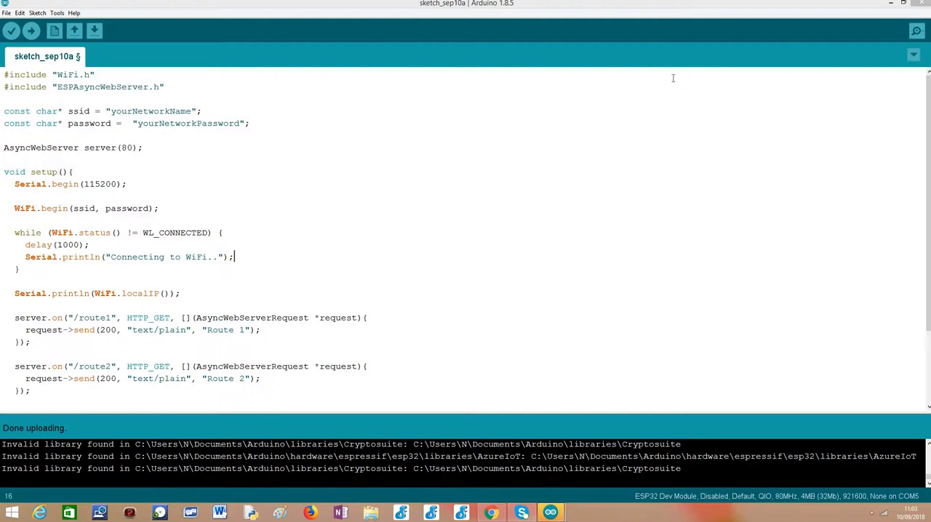
mouse_move(909, 203)
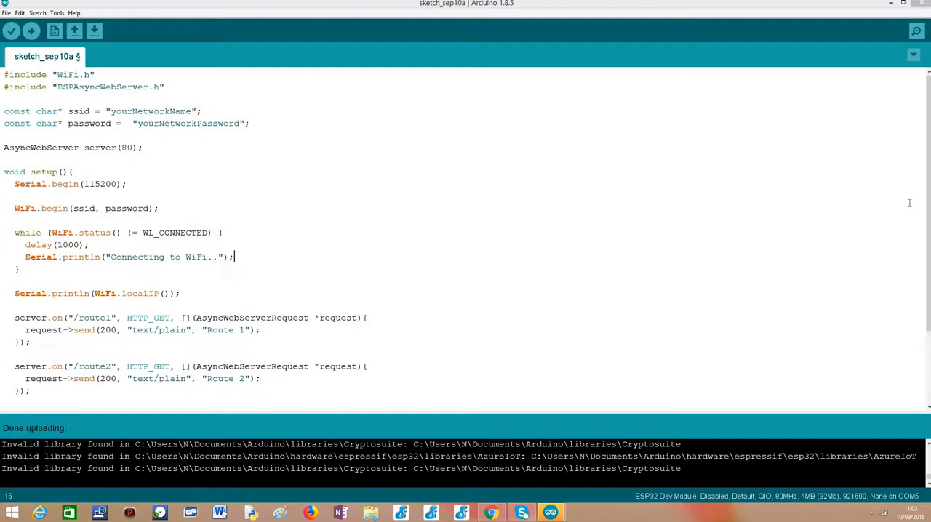
mouse_move(928, 240)
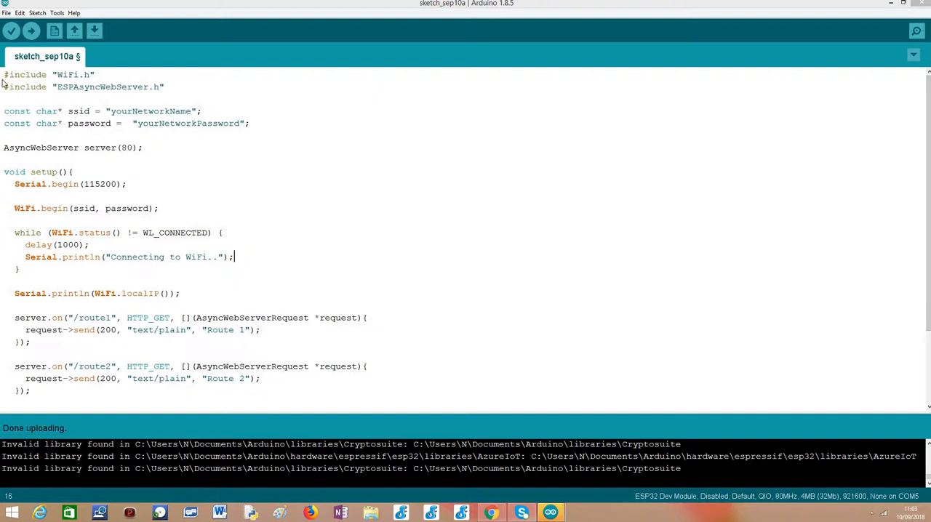
Review the WiFi network name and password lines in the sketch.
left_click_drag(3, 75, 164, 88)
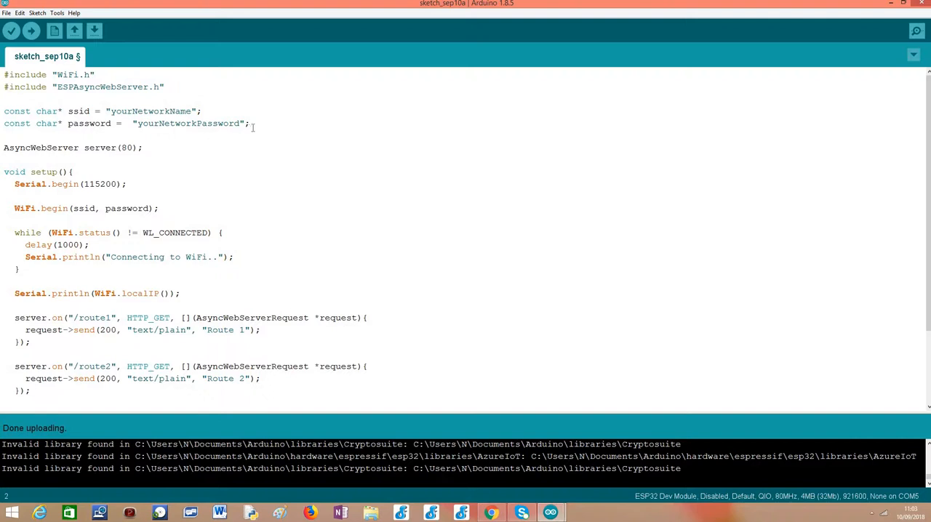
left_click_drag(3, 111, 250, 122)
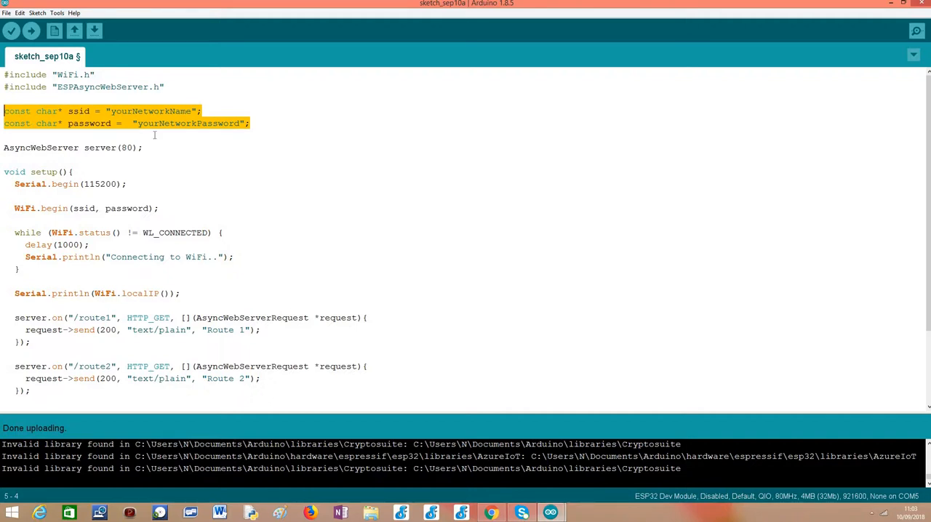
left_click(154, 147)
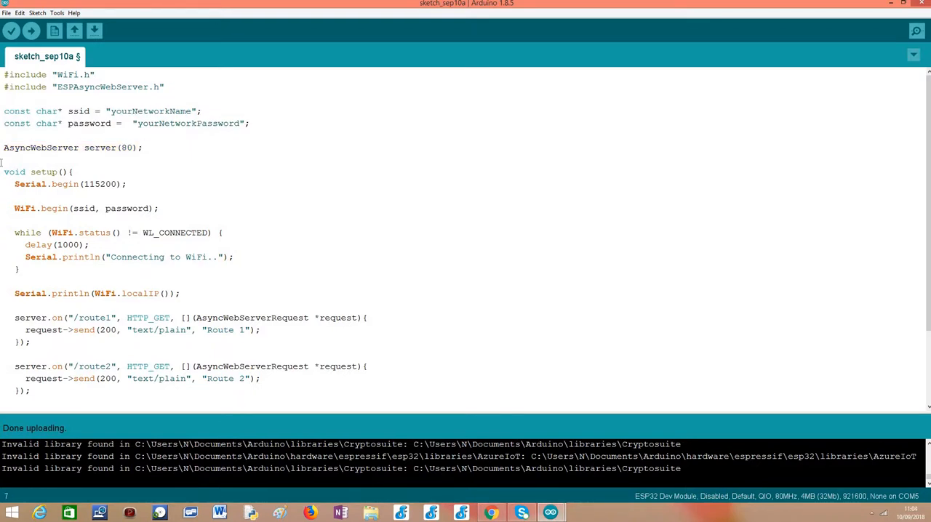
double_click(40, 147)
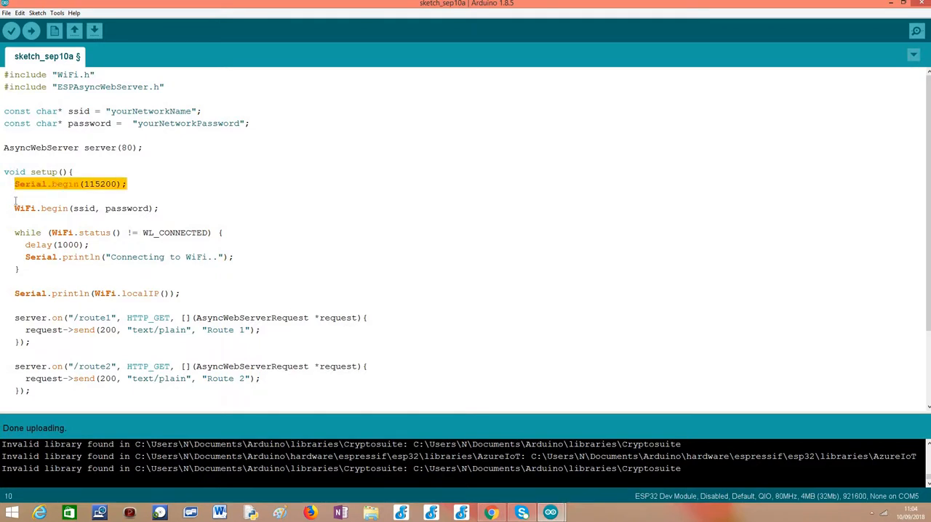
Review the WiFi connection loop in setup.
left_click_drag(15, 183, 169, 294)
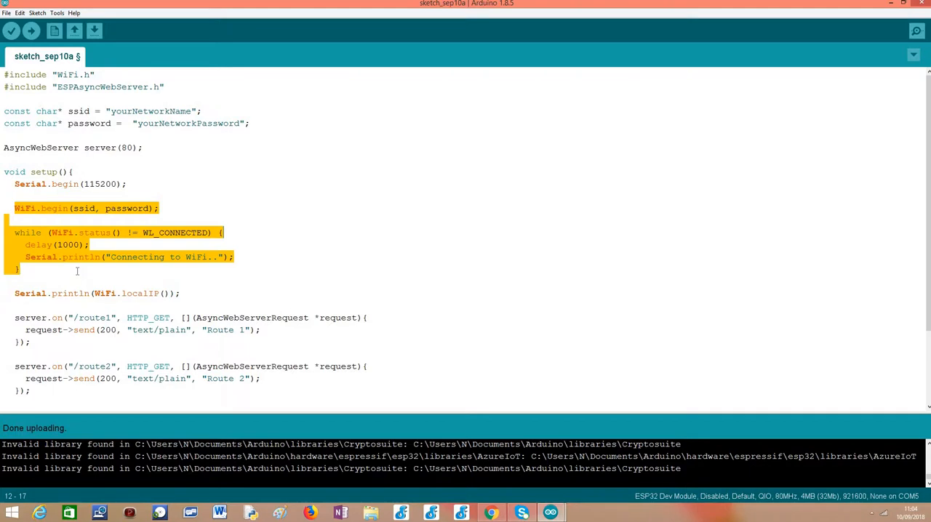
left_click(163, 294)
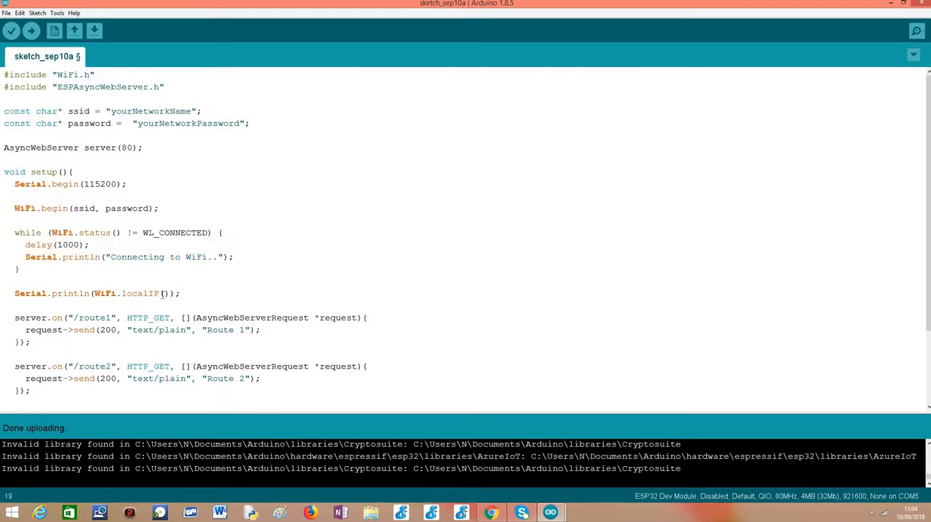
double_click(140, 294)
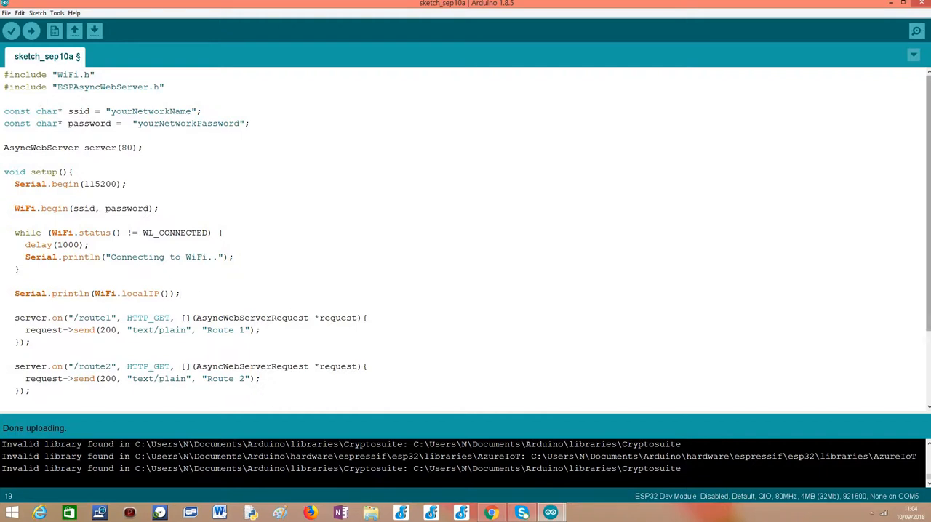
scroll("down", 3)
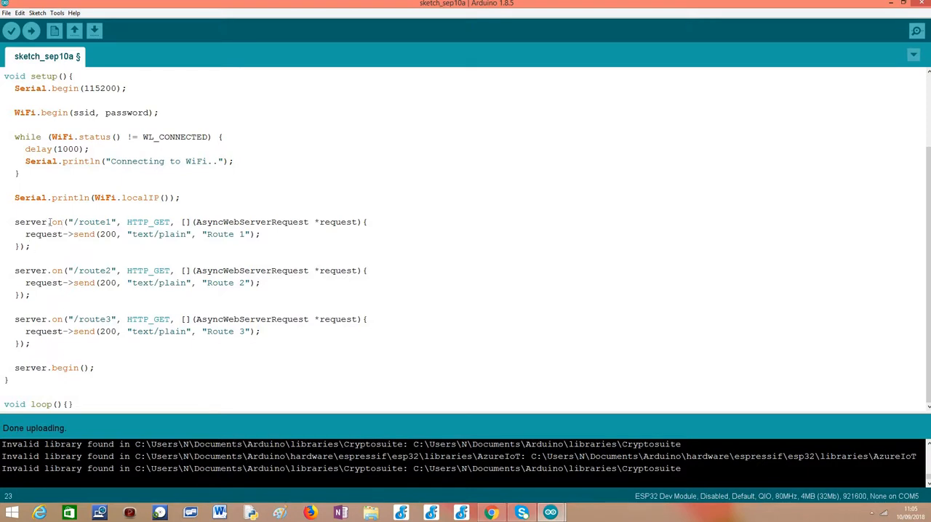
Point out the three route paths registered on the server.
double_click(58, 221)
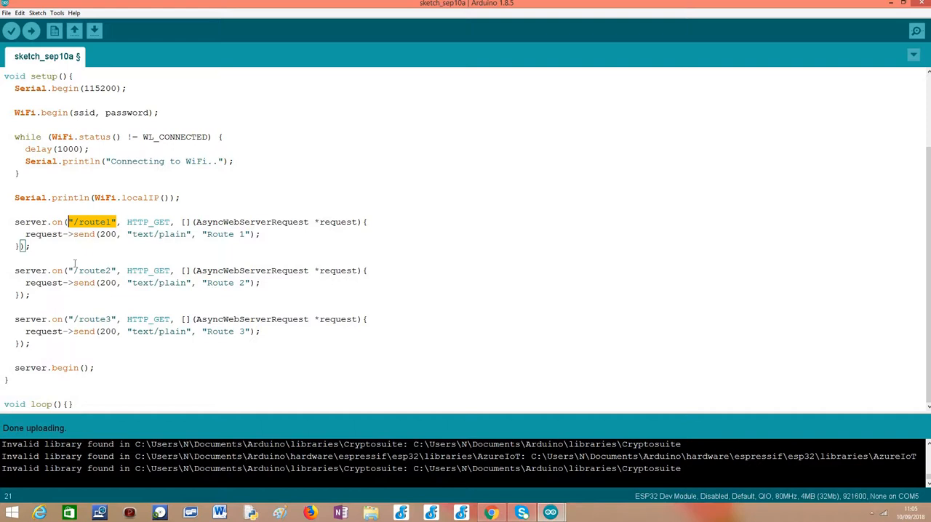
double_click(90, 270)
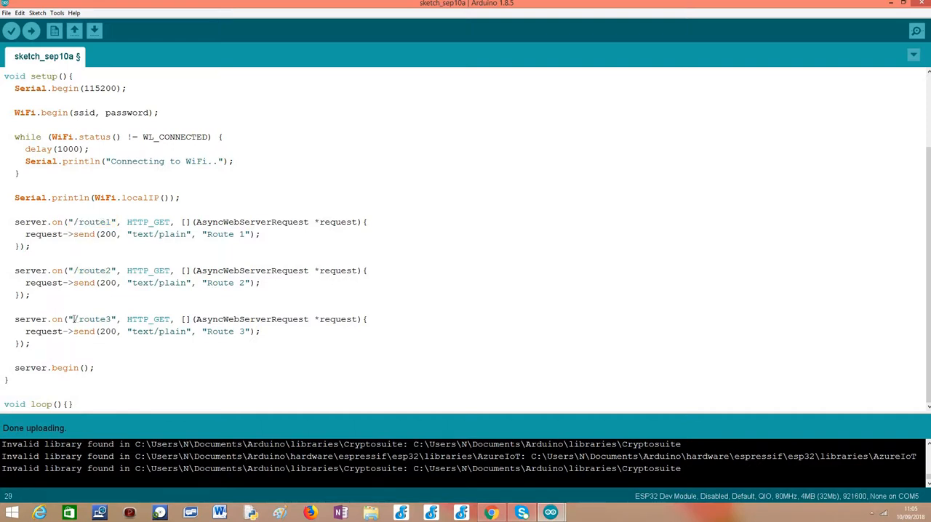
double_click(93, 318)
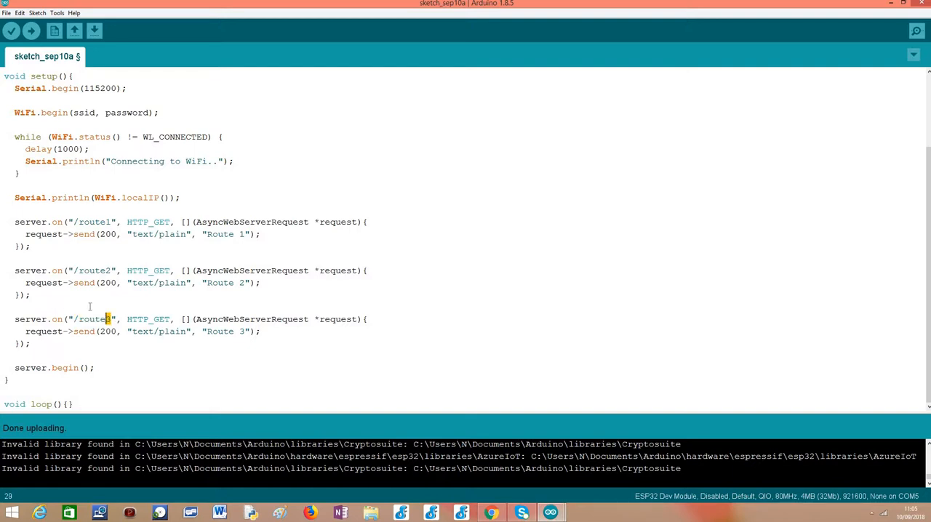
left_click(105, 221)
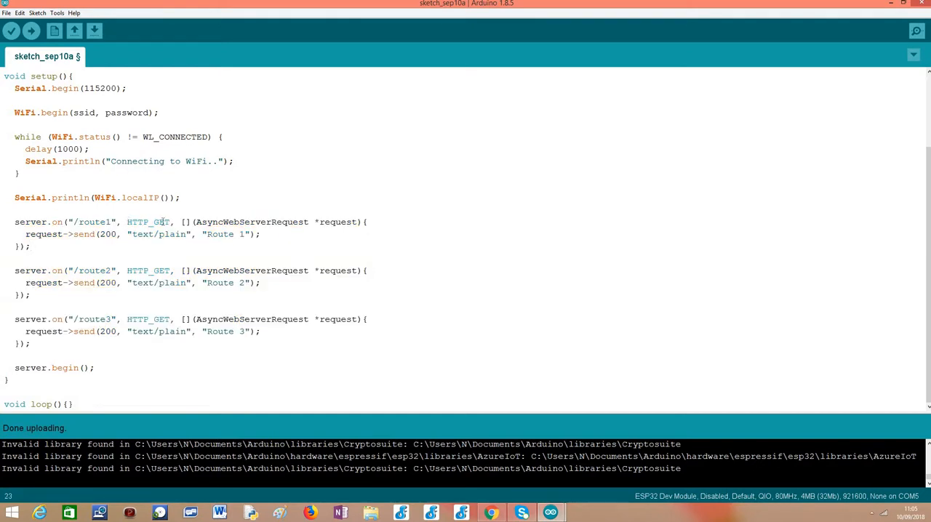
Point out route1's HTTP_GET method and the text/plain response it sends.
double_click(148, 221)
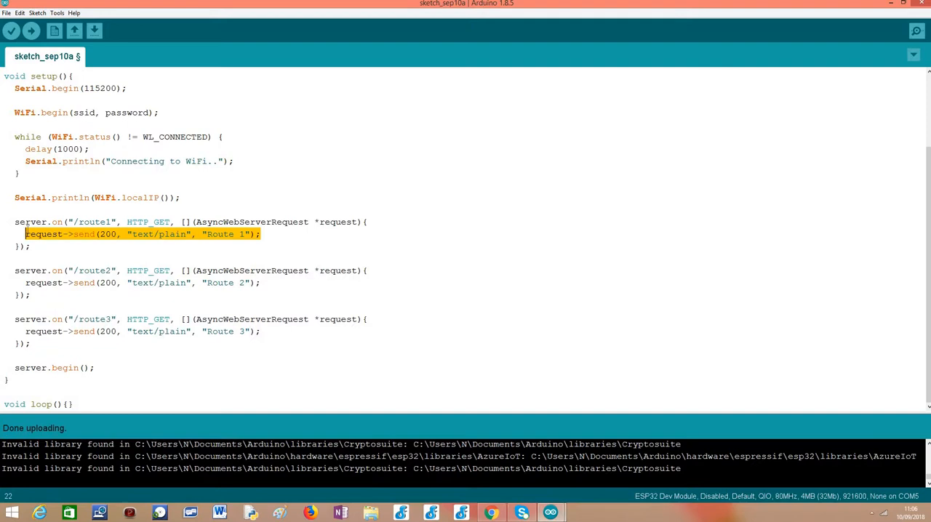
left_click(142, 233)
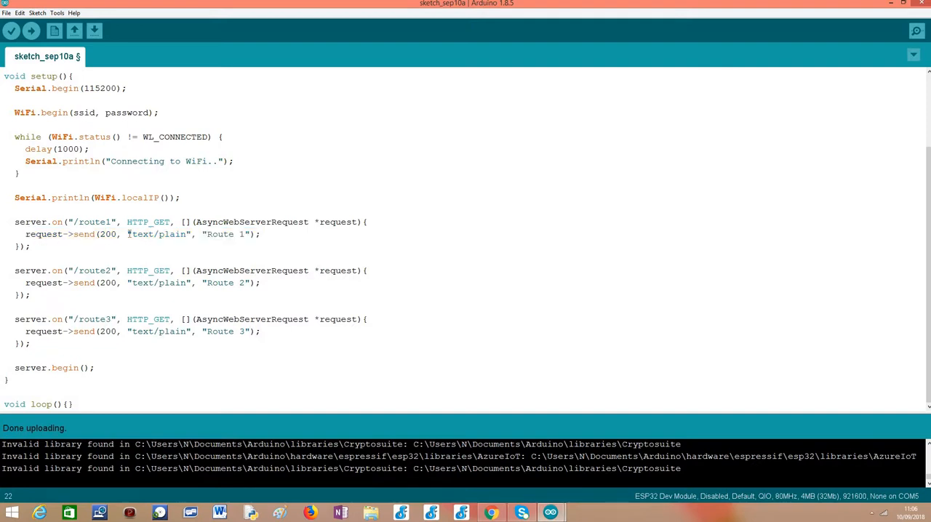
double_click(158, 233)
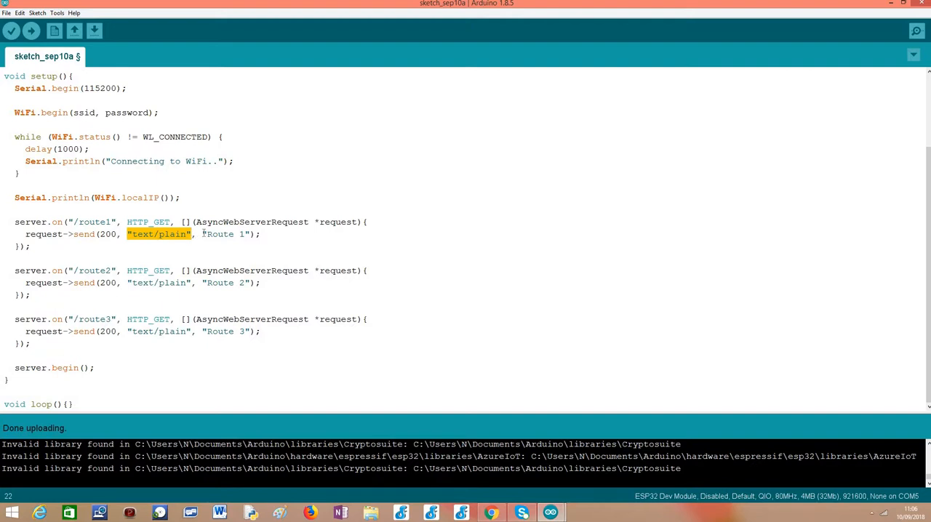
double_click(224, 233)
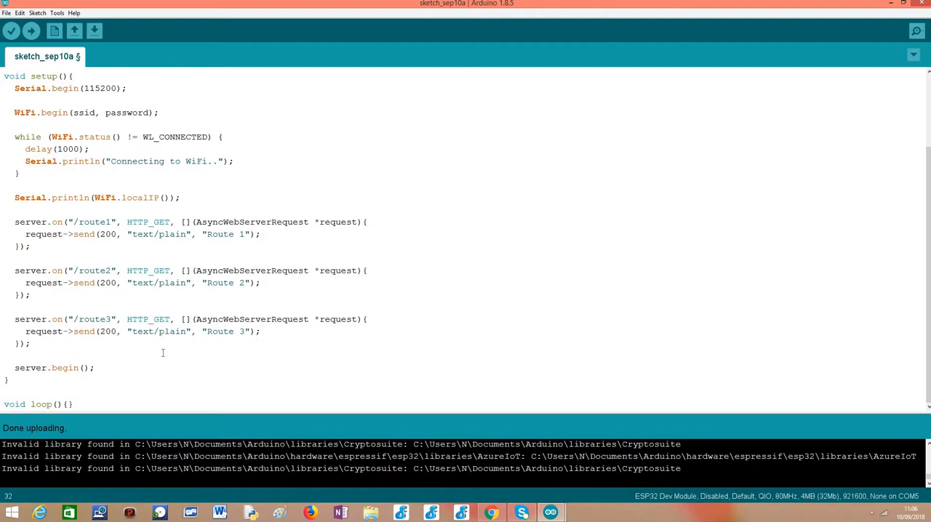
mouse_move(774, 265)
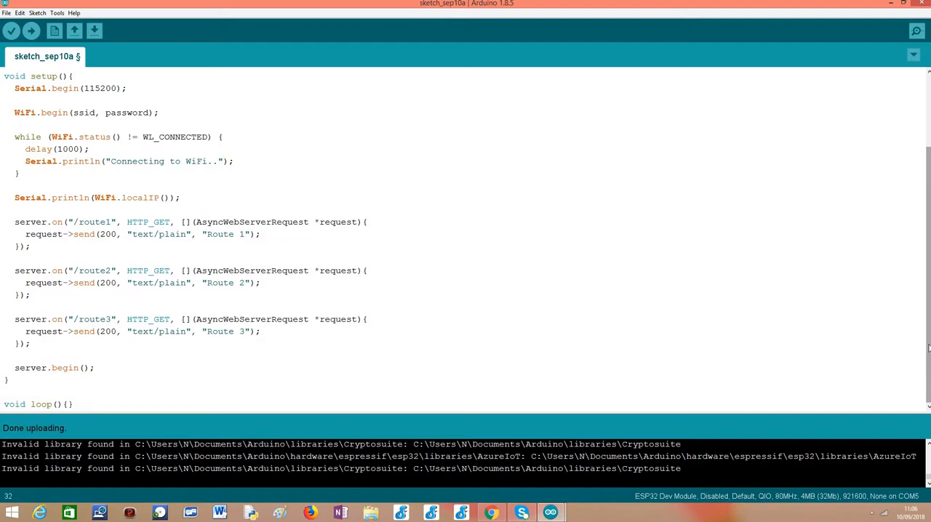
double_click(67, 367)
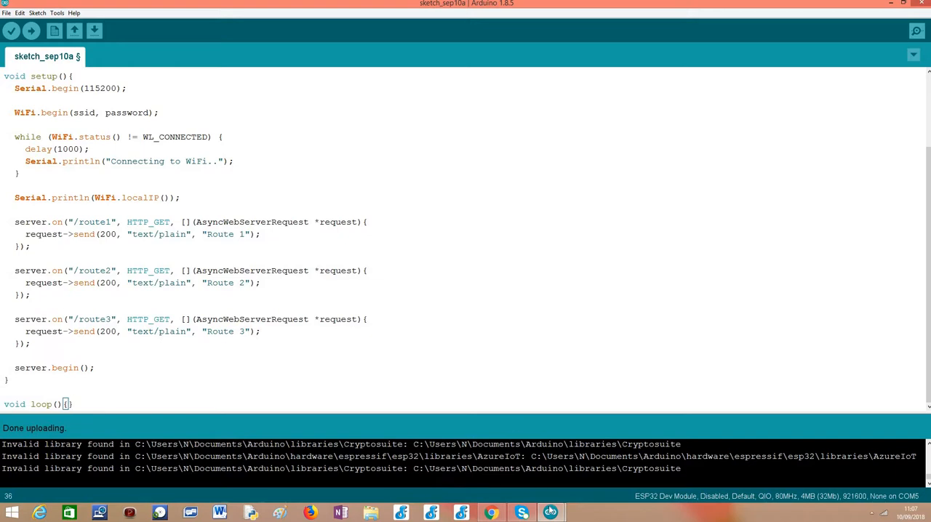
mouse_move(550, 512)
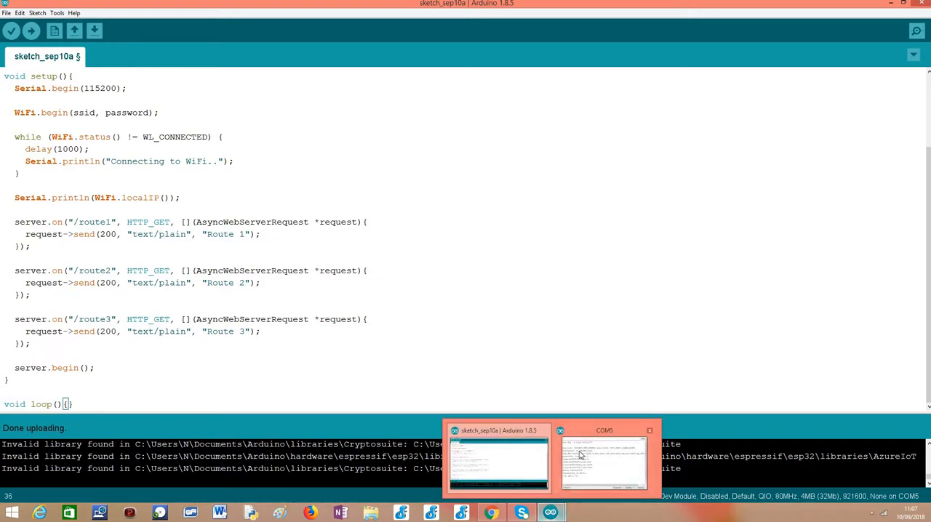
Bring up the COM5 serial output and highlight the printed IP address 192.168.1.78.
left_click(604, 462)
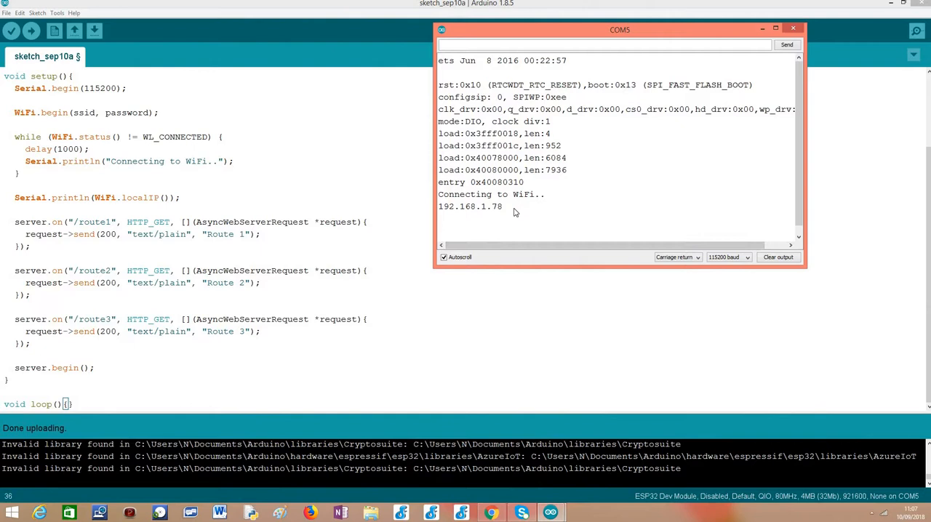
double_click(468, 206)
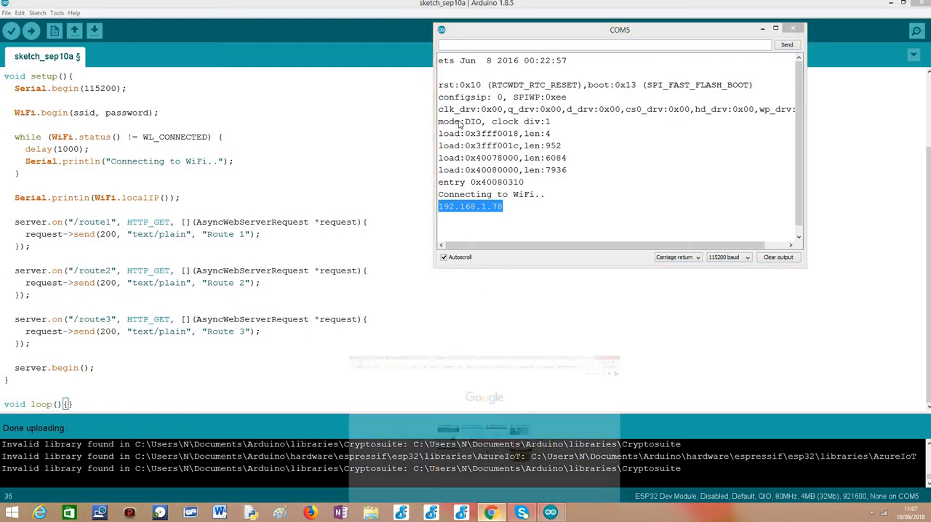
left_click(492, 512)
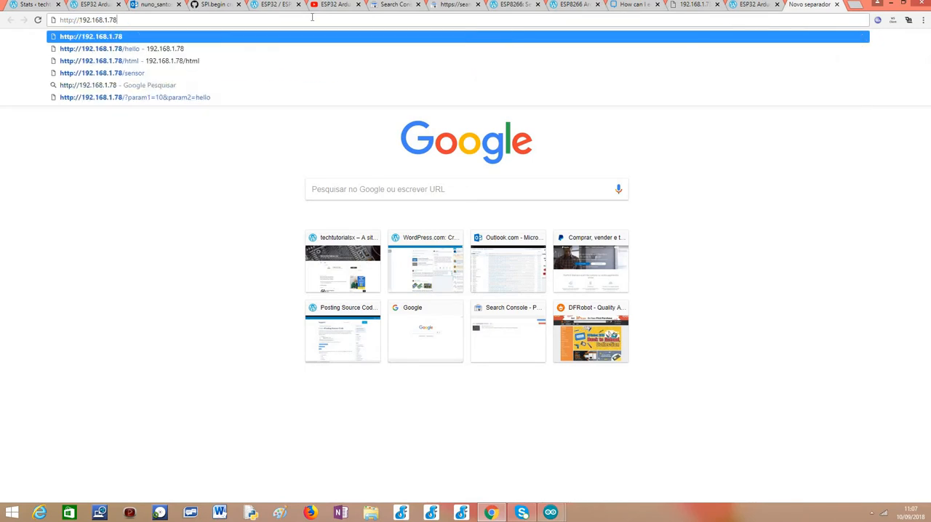
Extend the Chrome address to 192.168.1.78/route.
type("/")
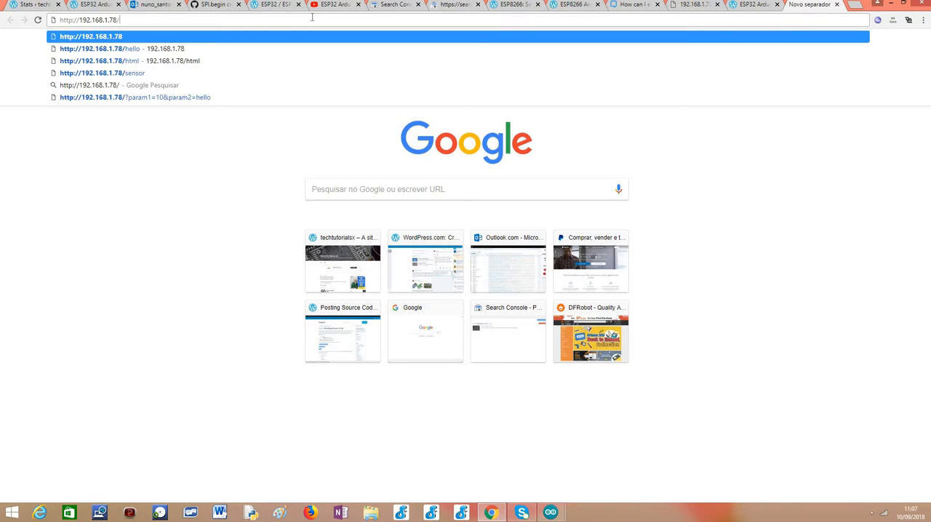
type("route")
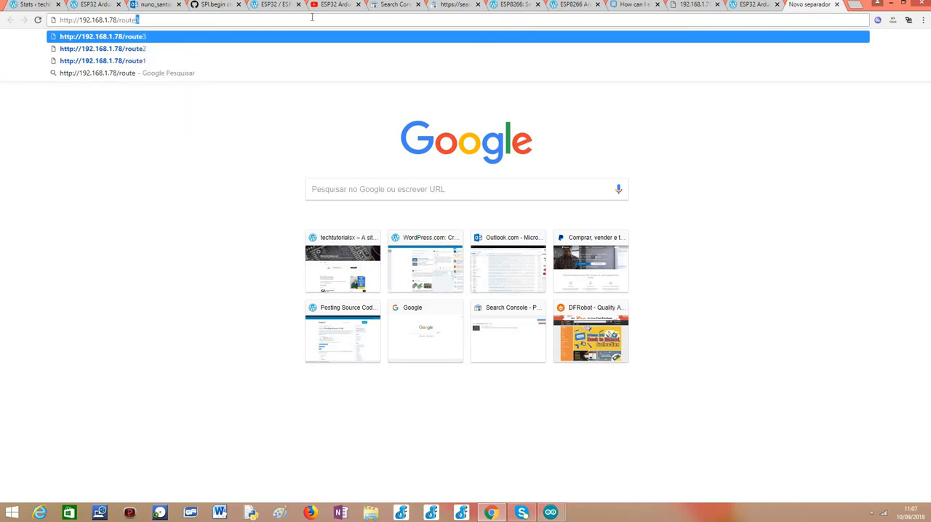